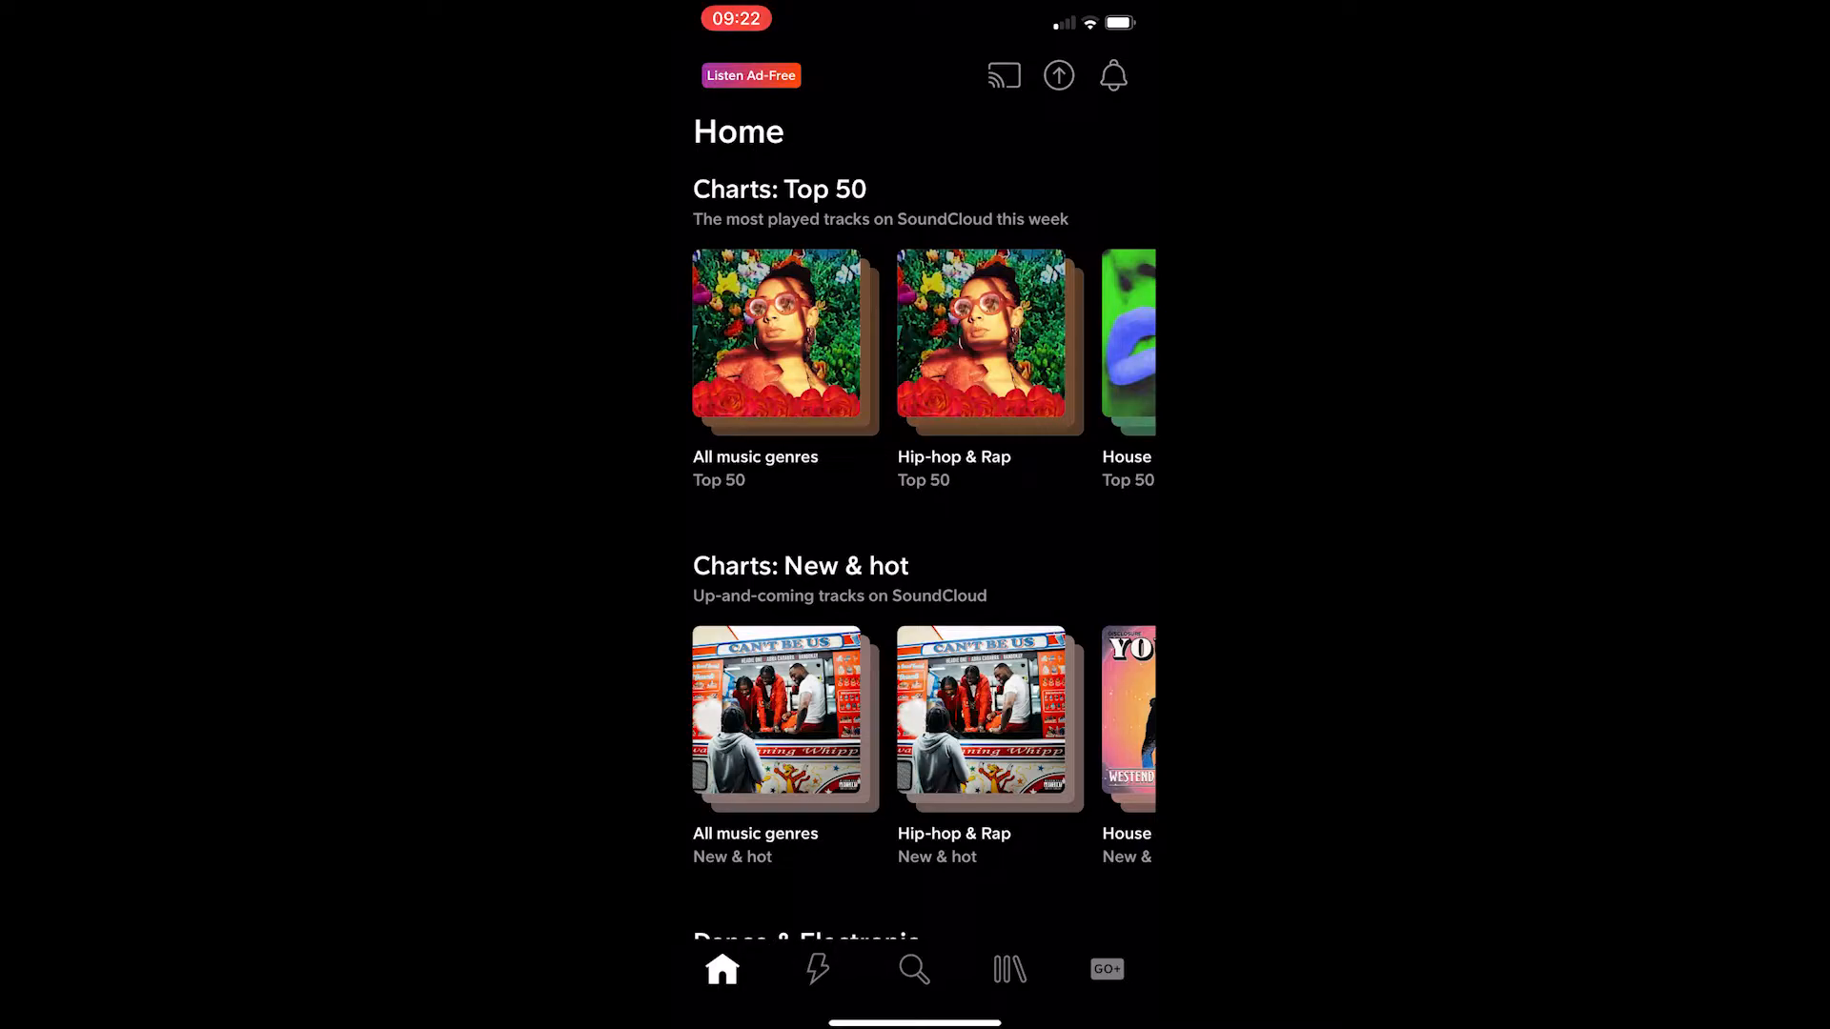
- From the Library tab, open the profile's More menu of account and support options
click(1009, 969)
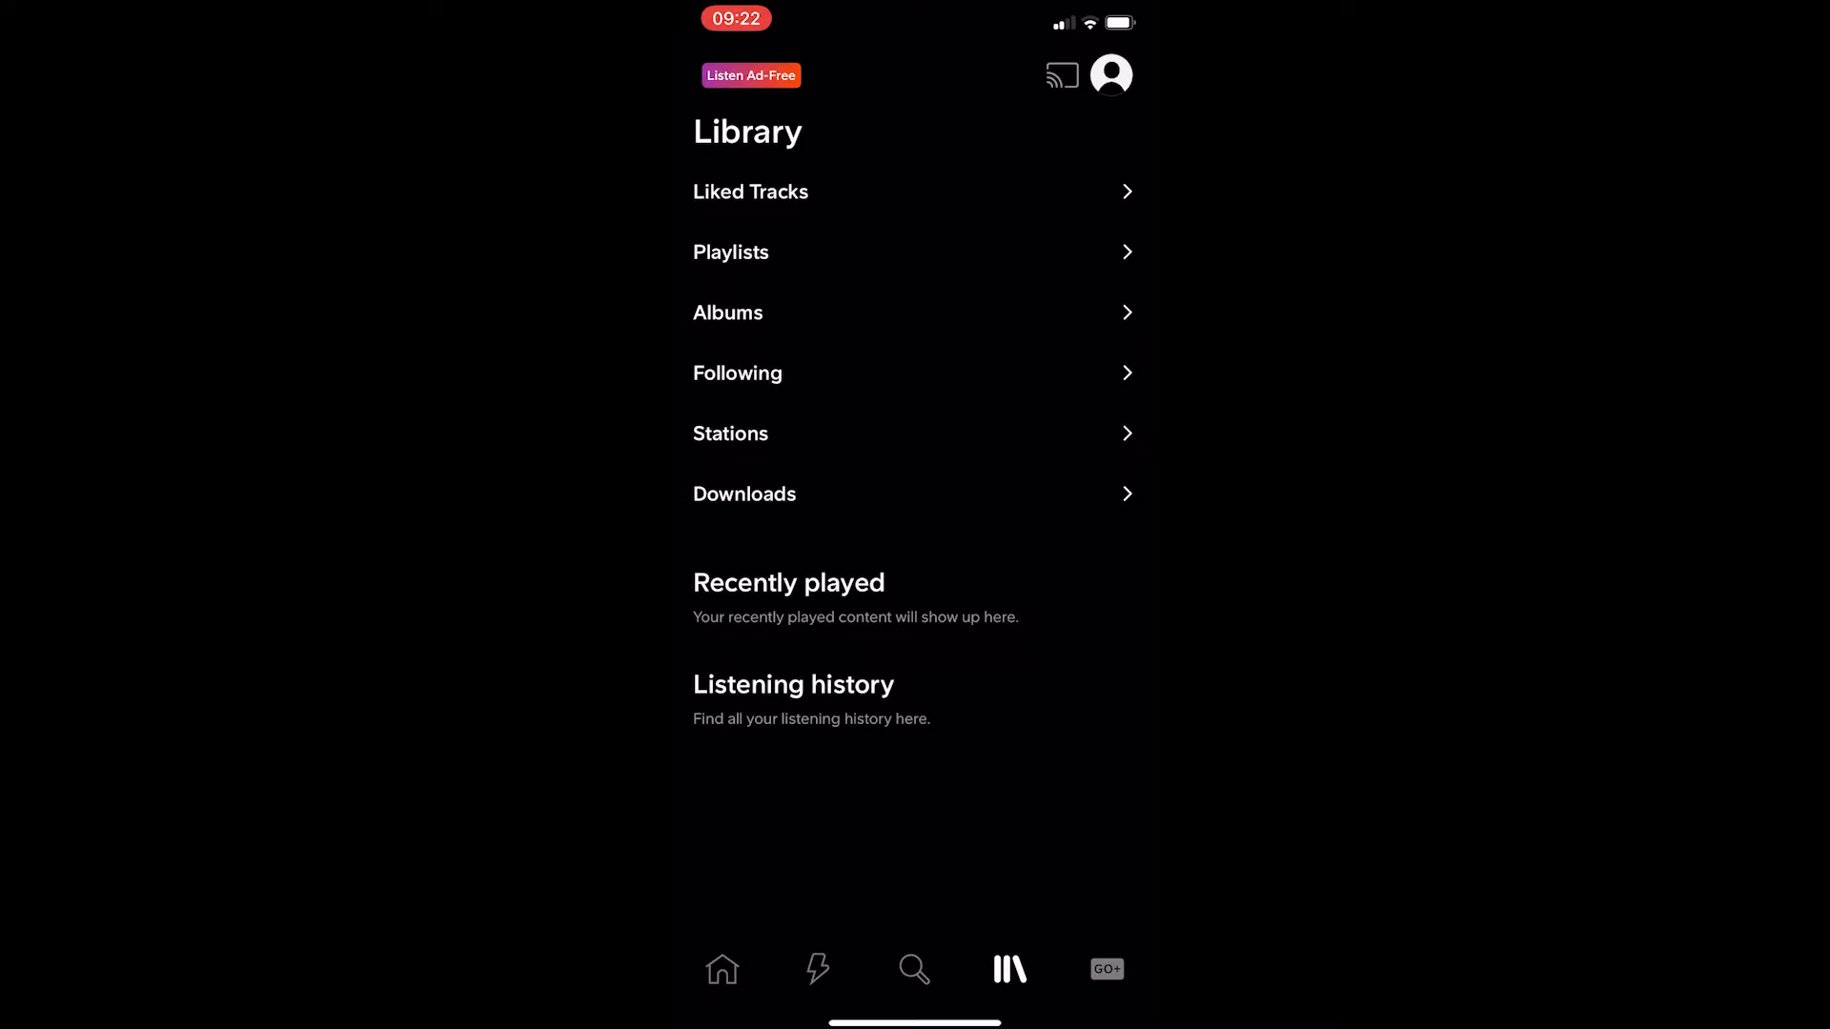
click(1110, 73)
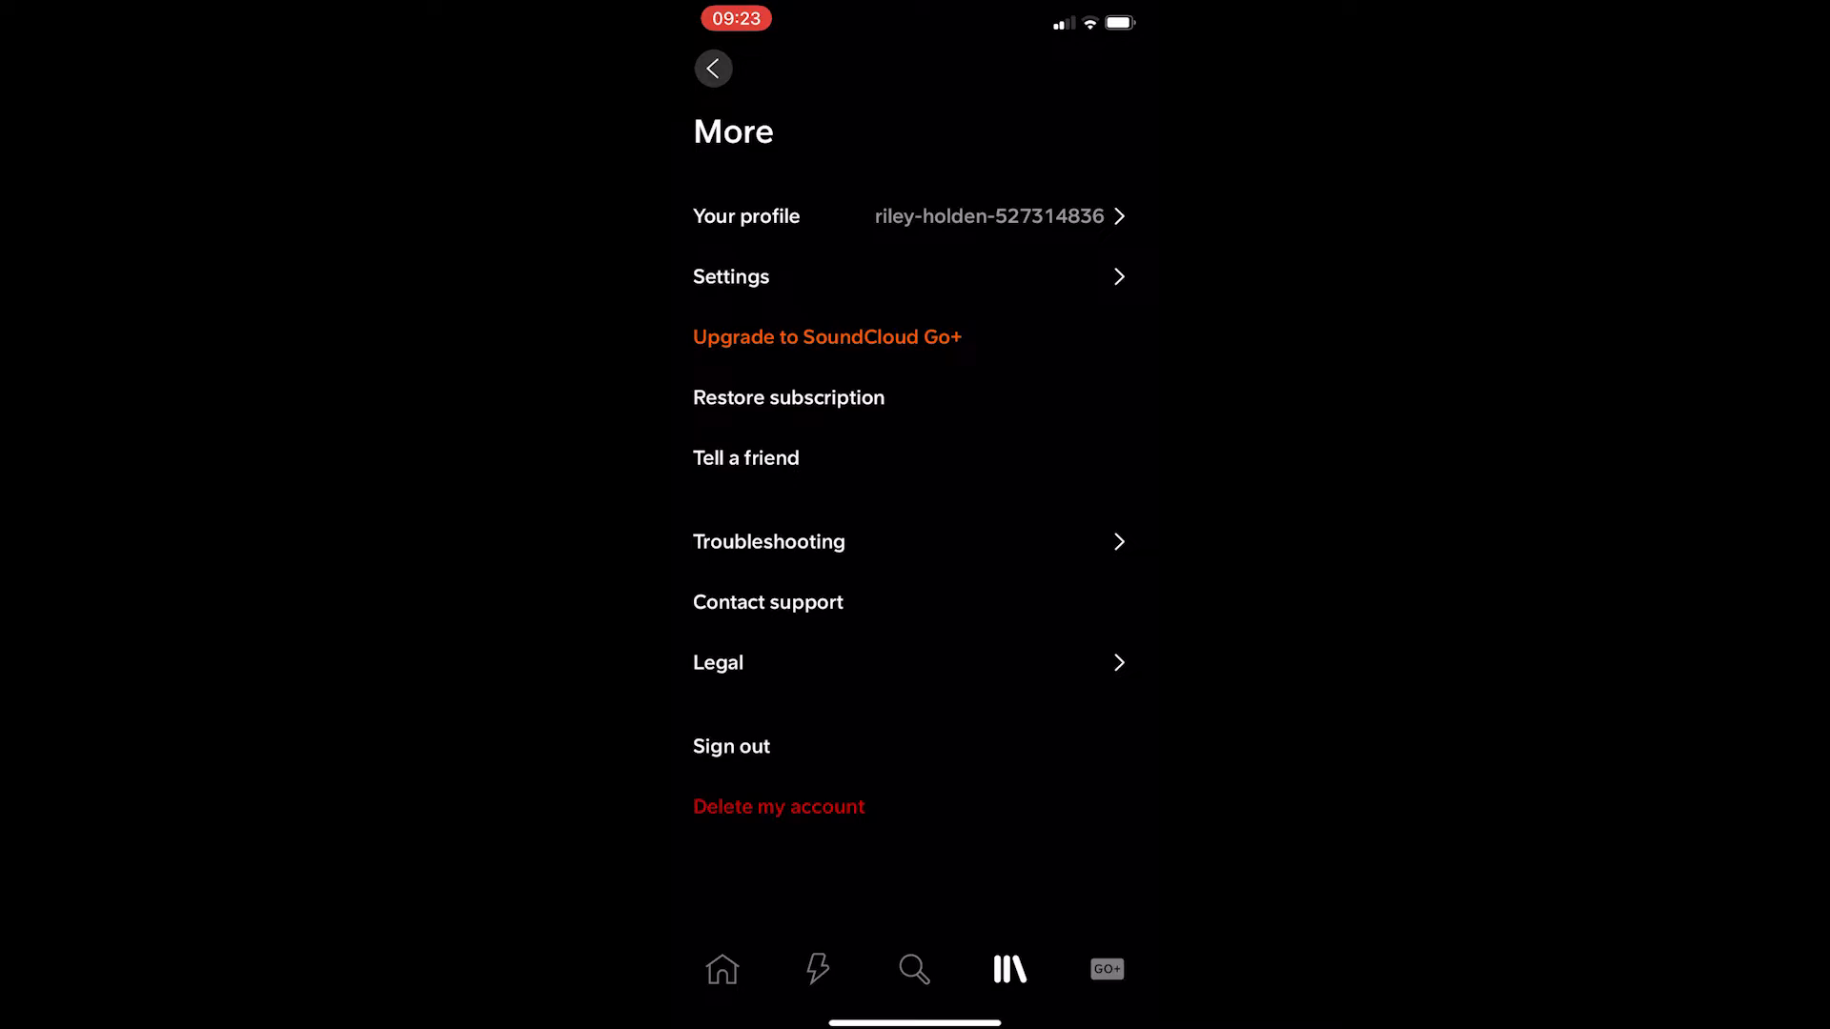
- Send 'I want a refund' to the help assistant and mark its answer unhelpful
click(766, 603)
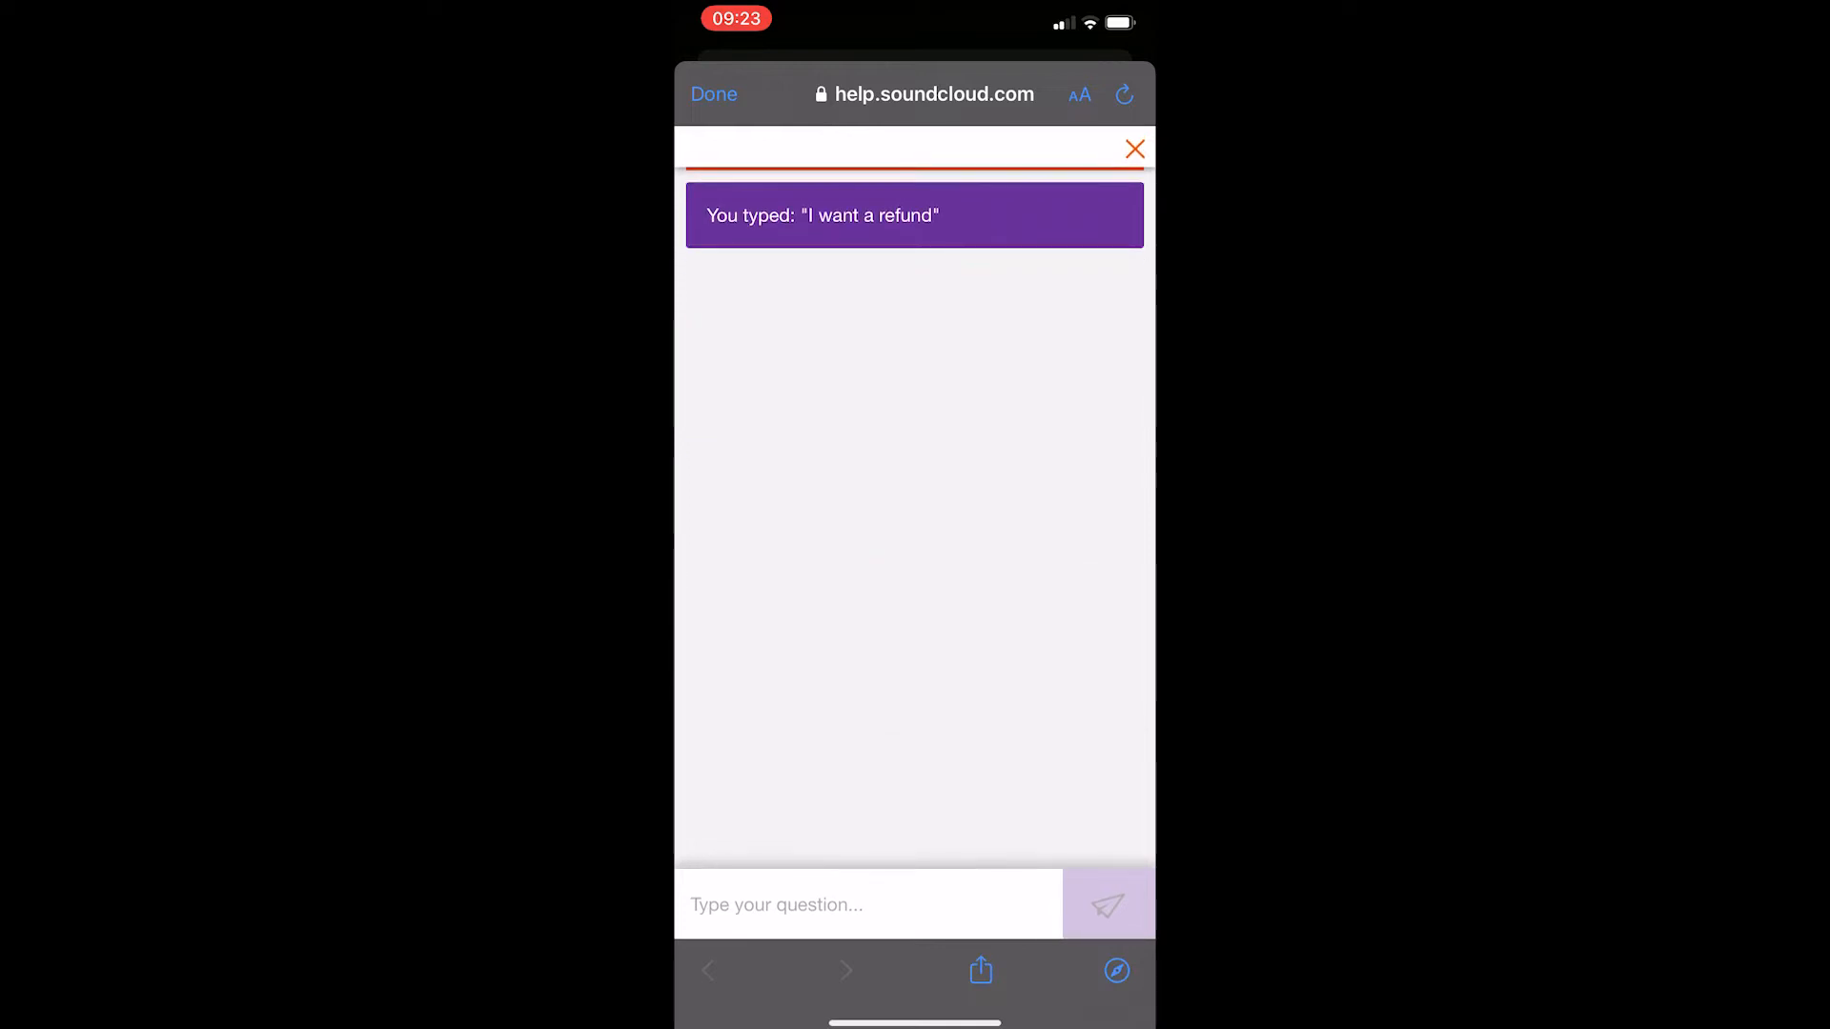
click(1106, 905)
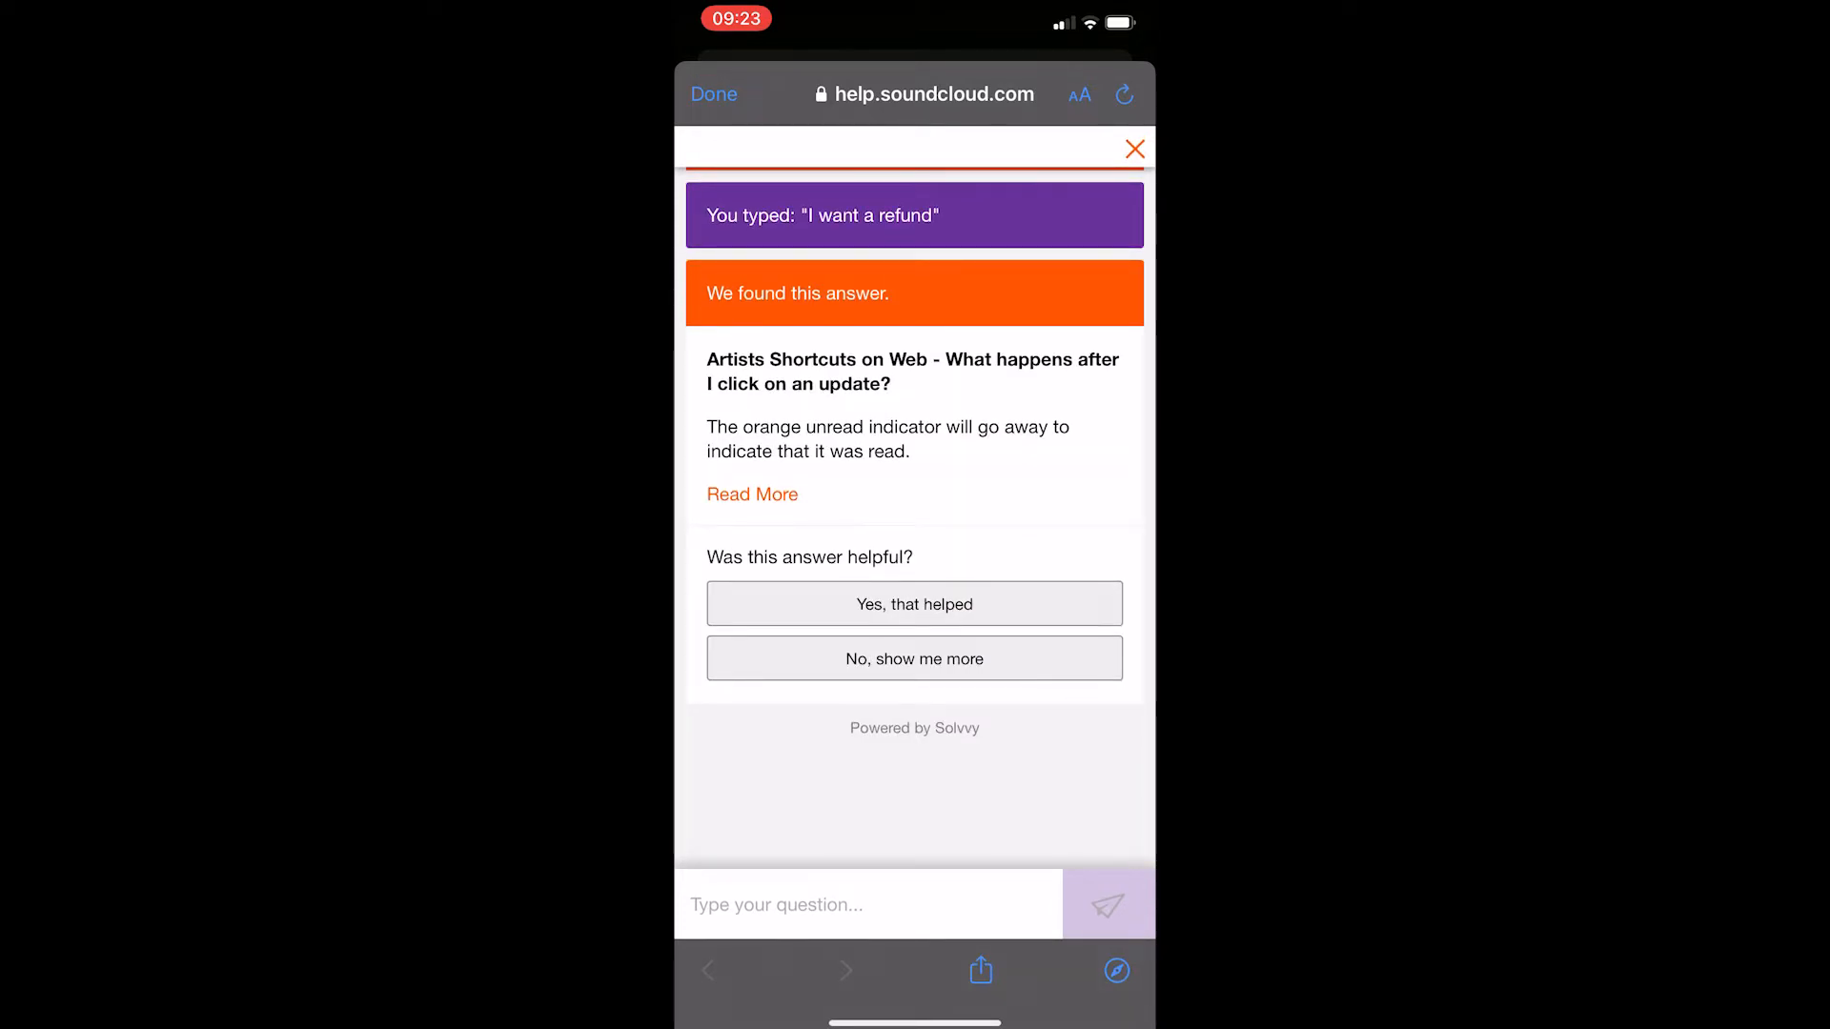
click(914, 659)
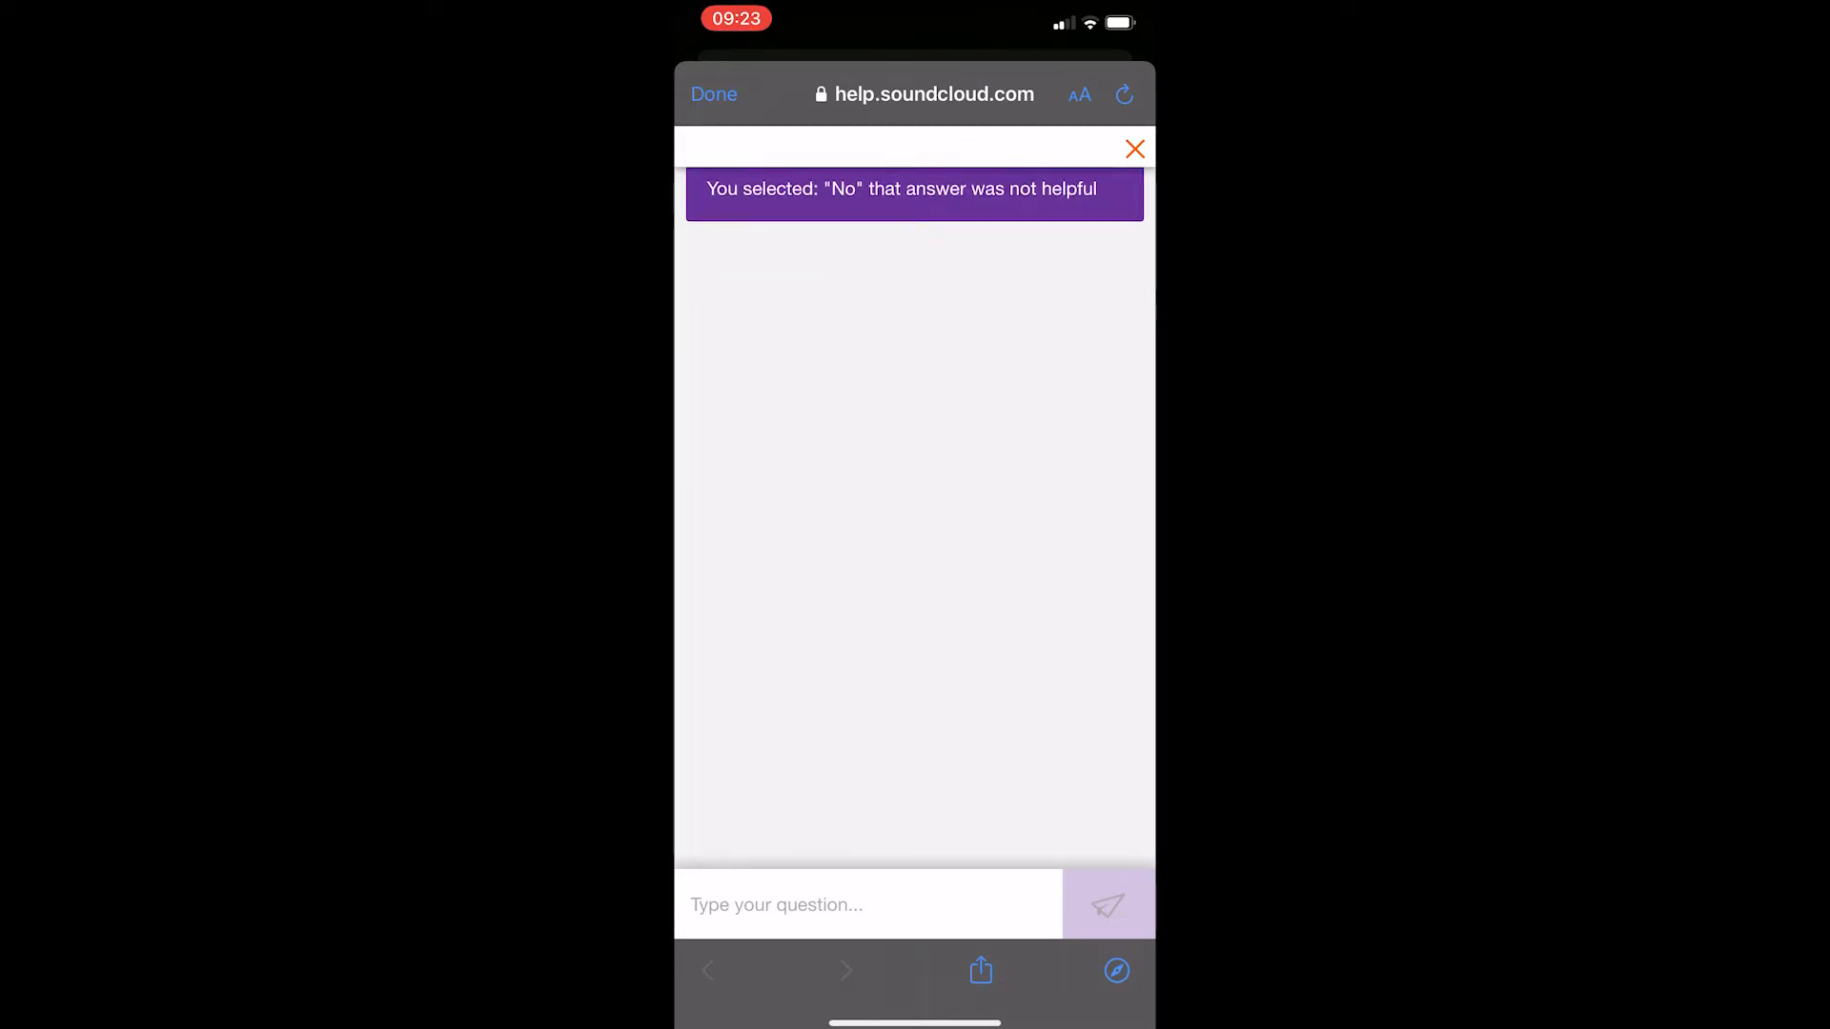
click(914, 195)
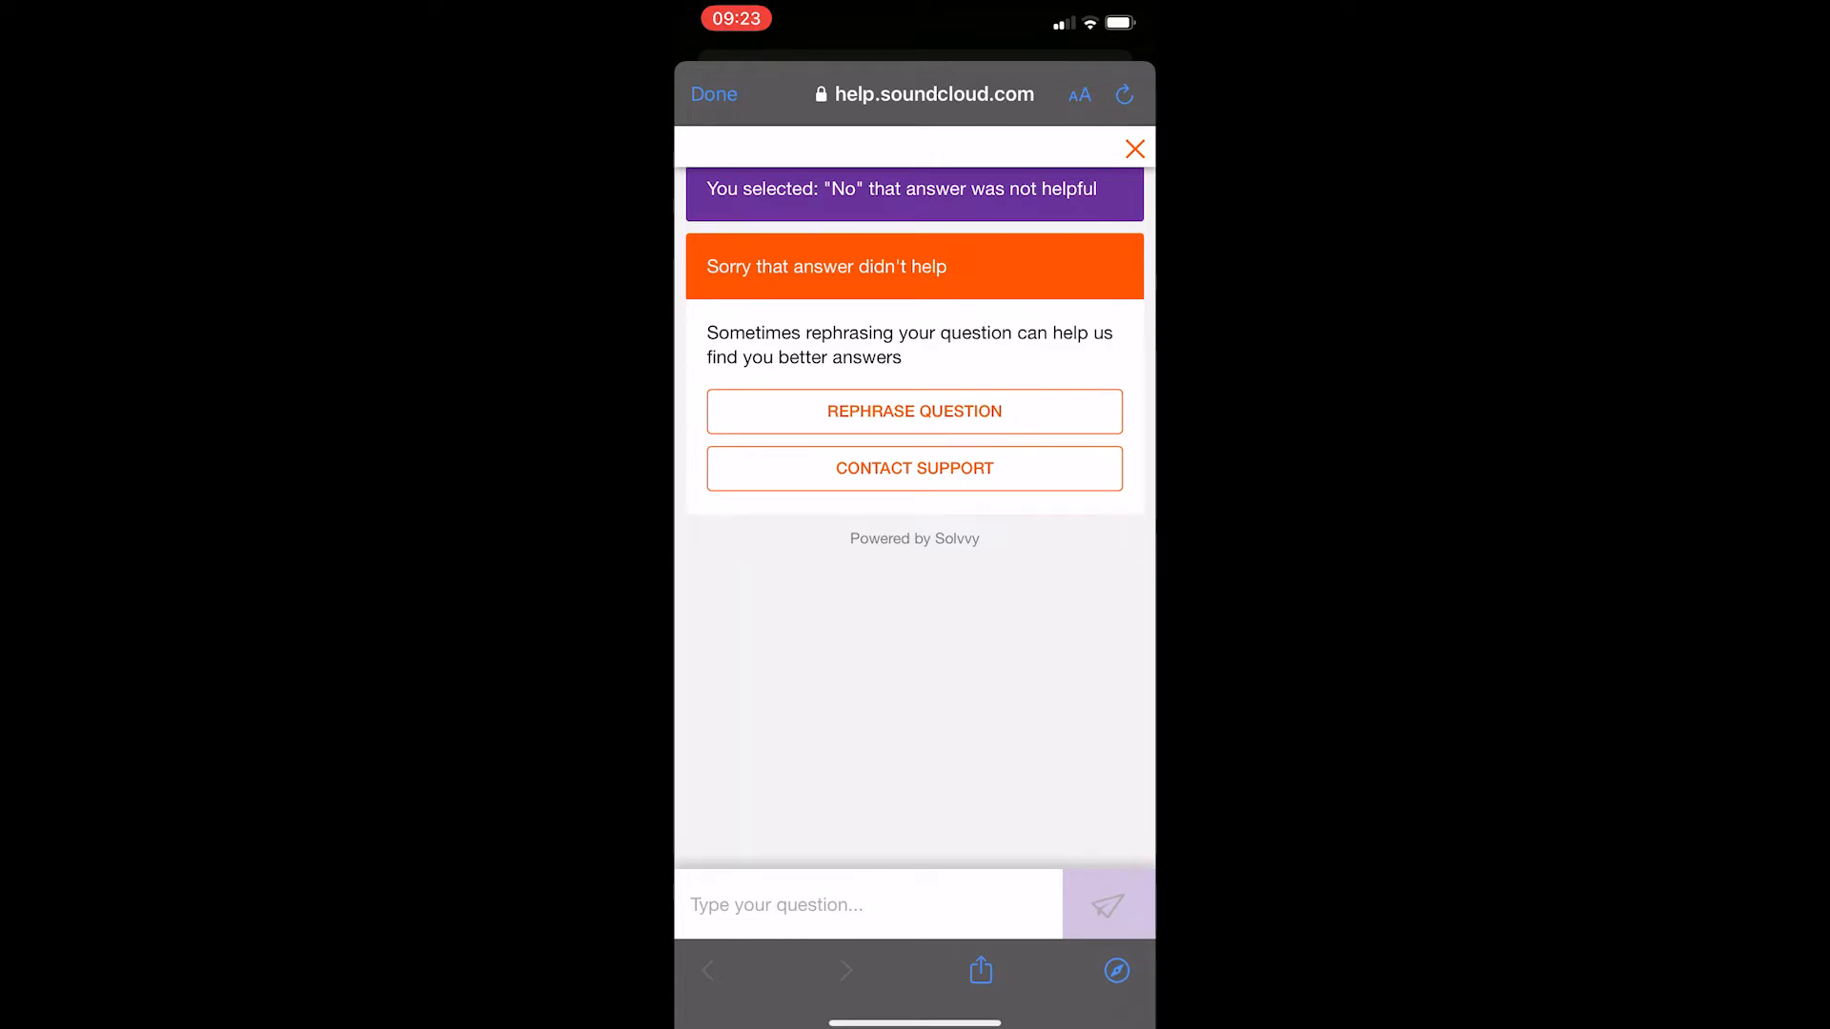
- Choose email support, set topic to My subscriptions & billing, and review the form
click(914, 468)
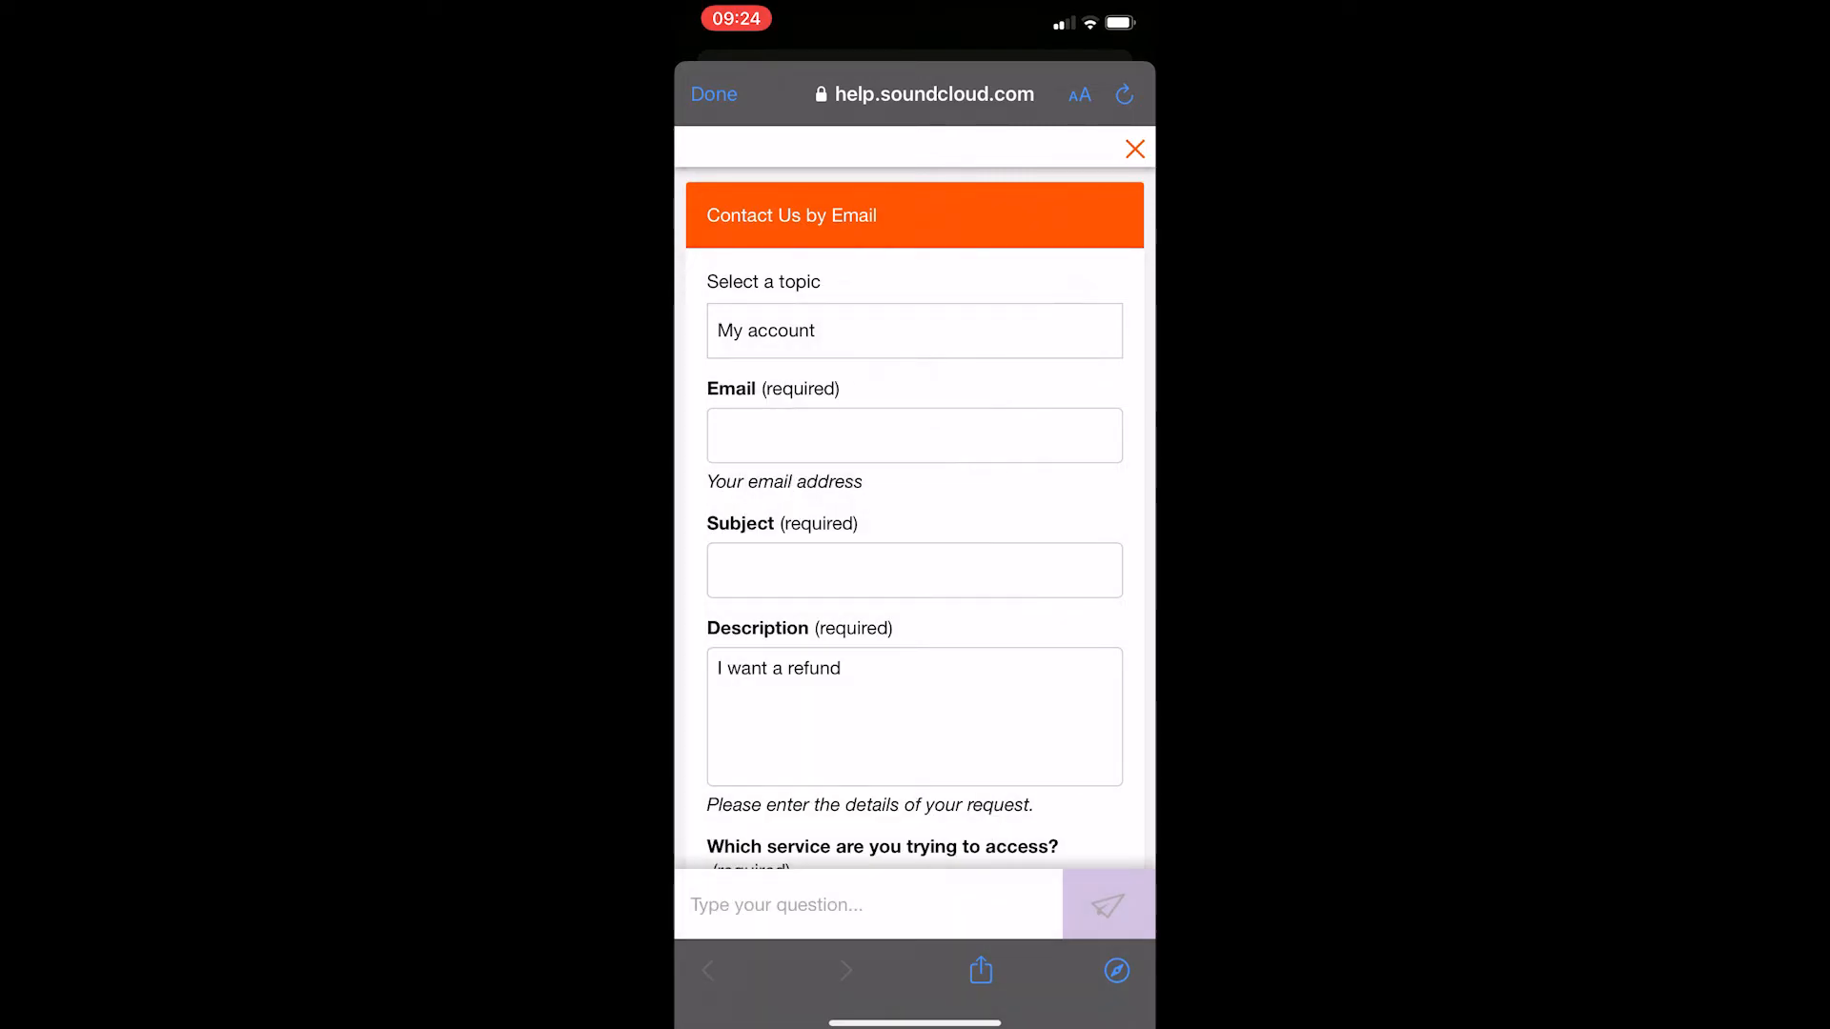
click(914, 331)
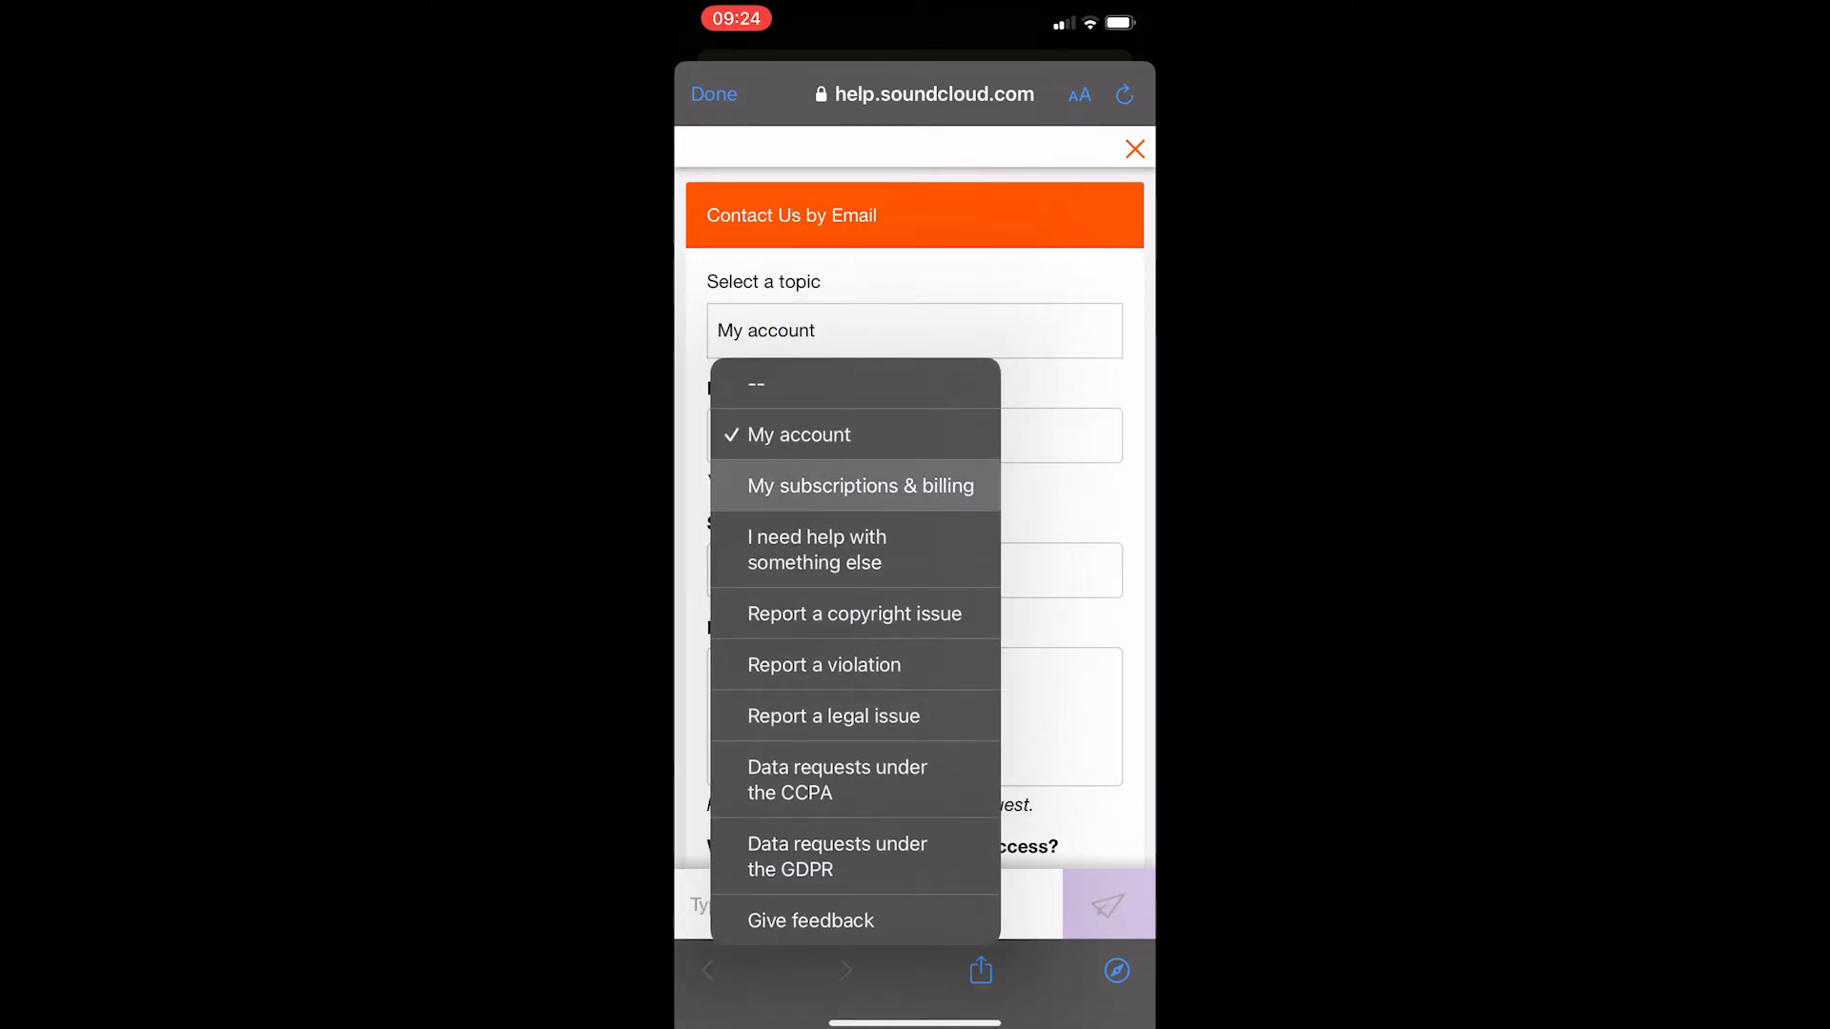
click(859, 486)
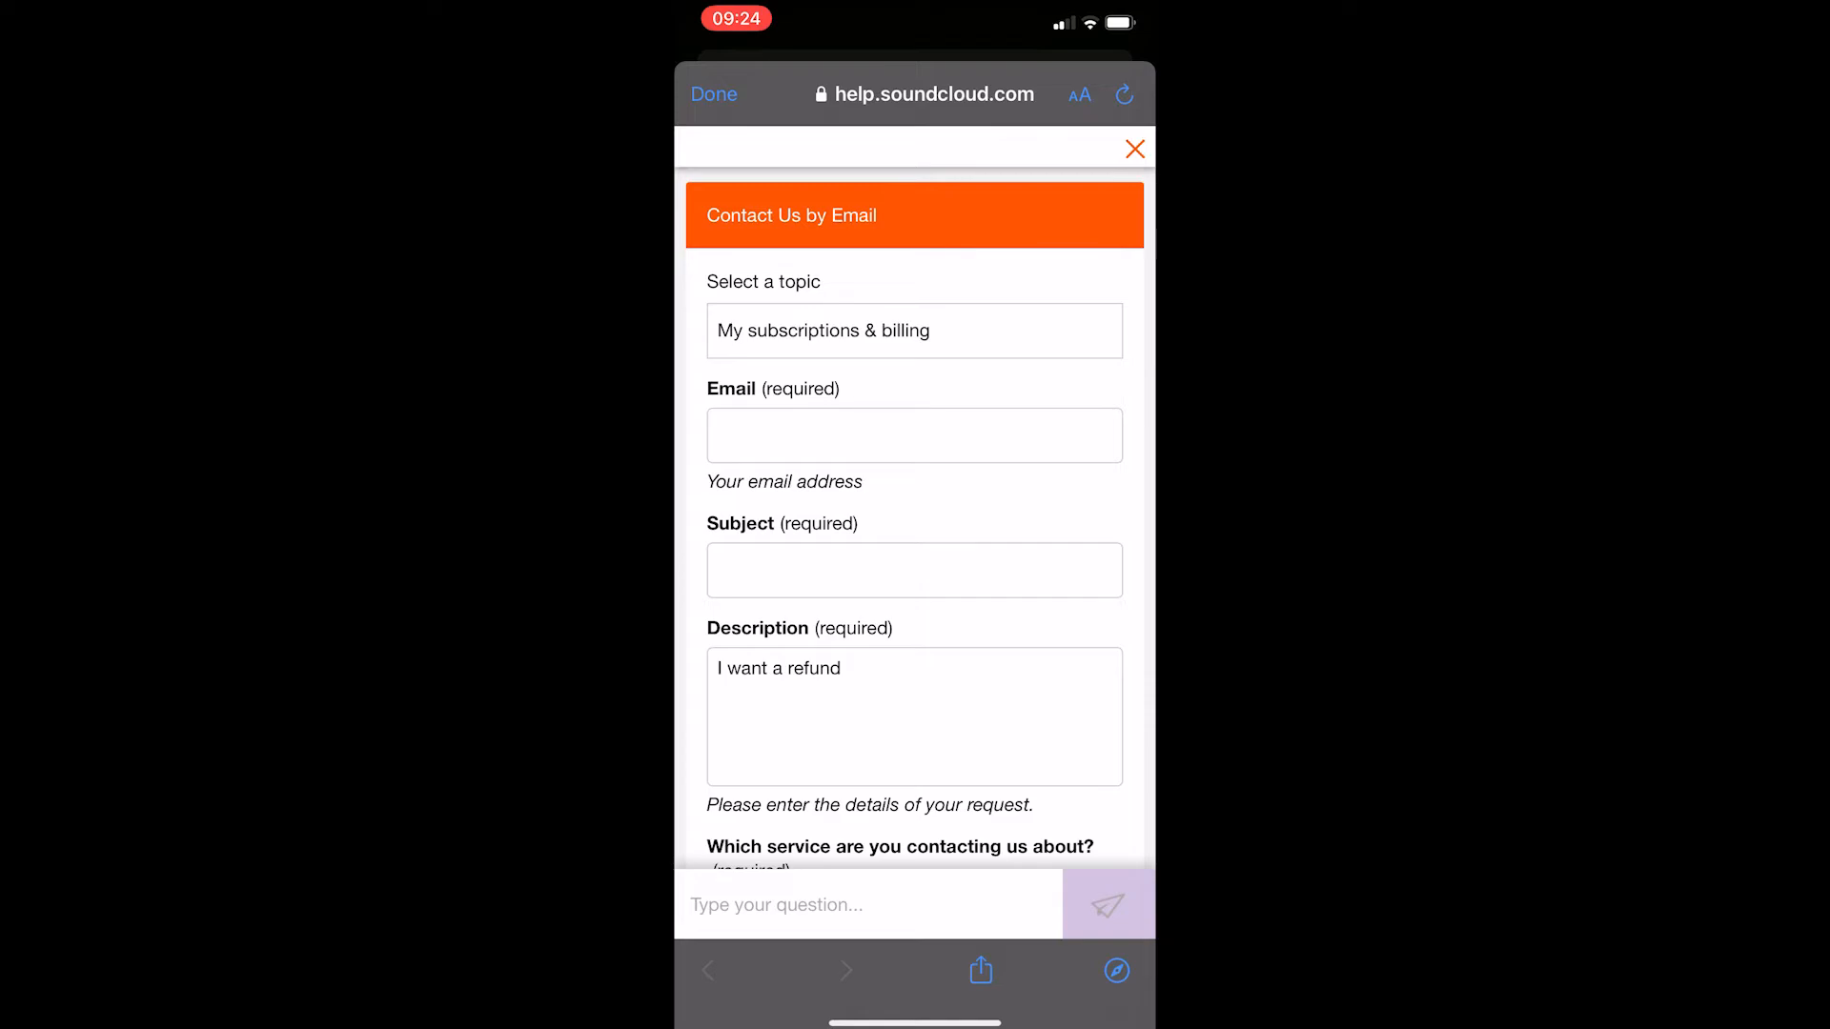
scroll(down, 3)
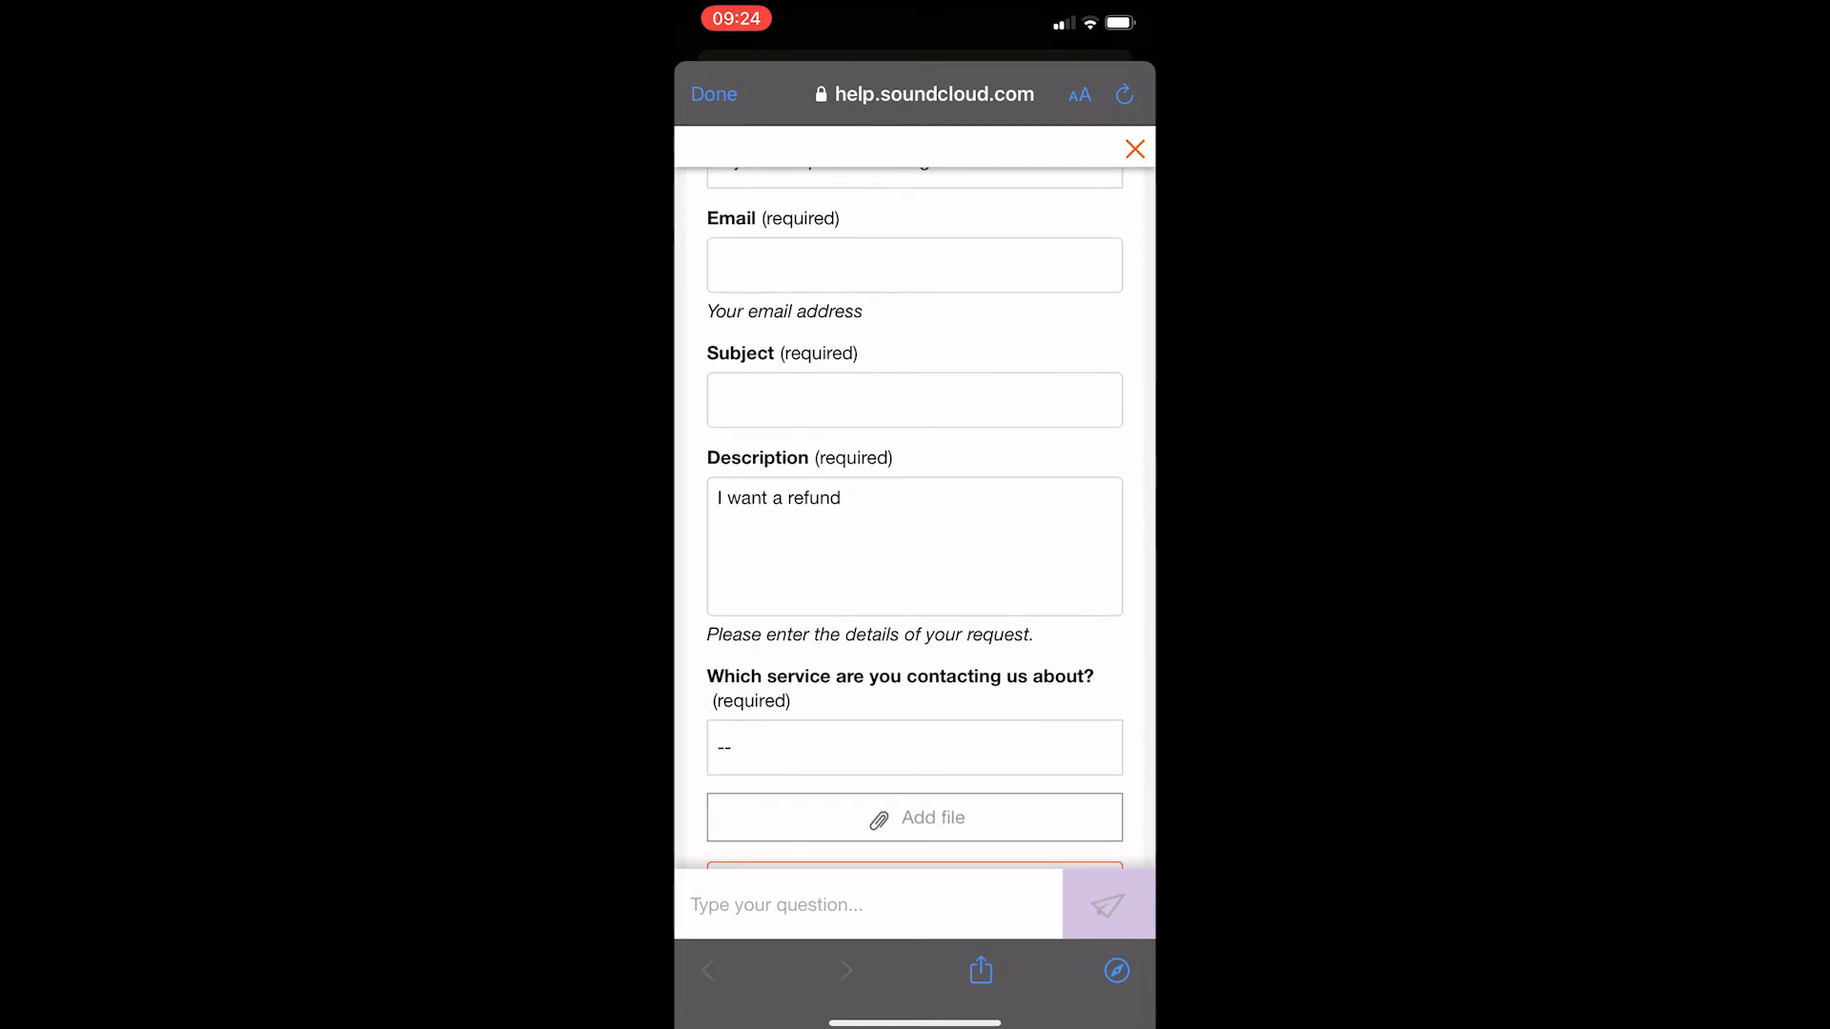
scroll(down, 3)
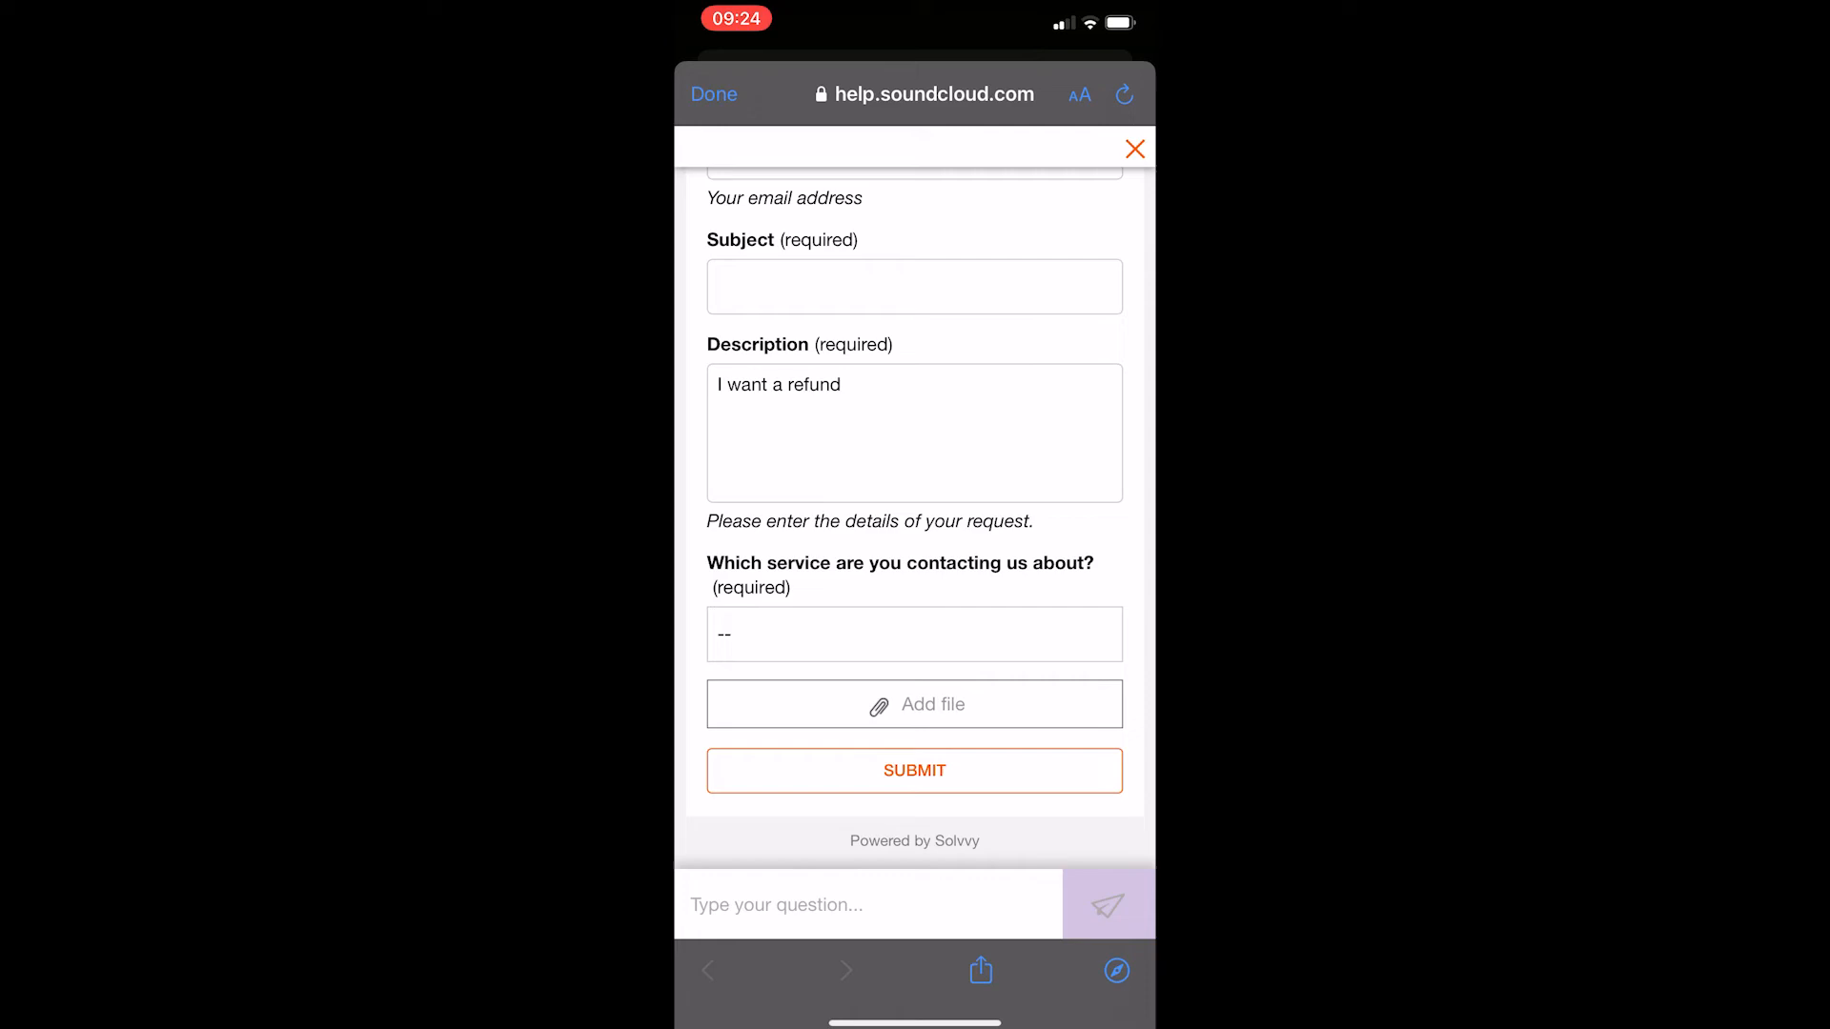
scroll(up, 3)
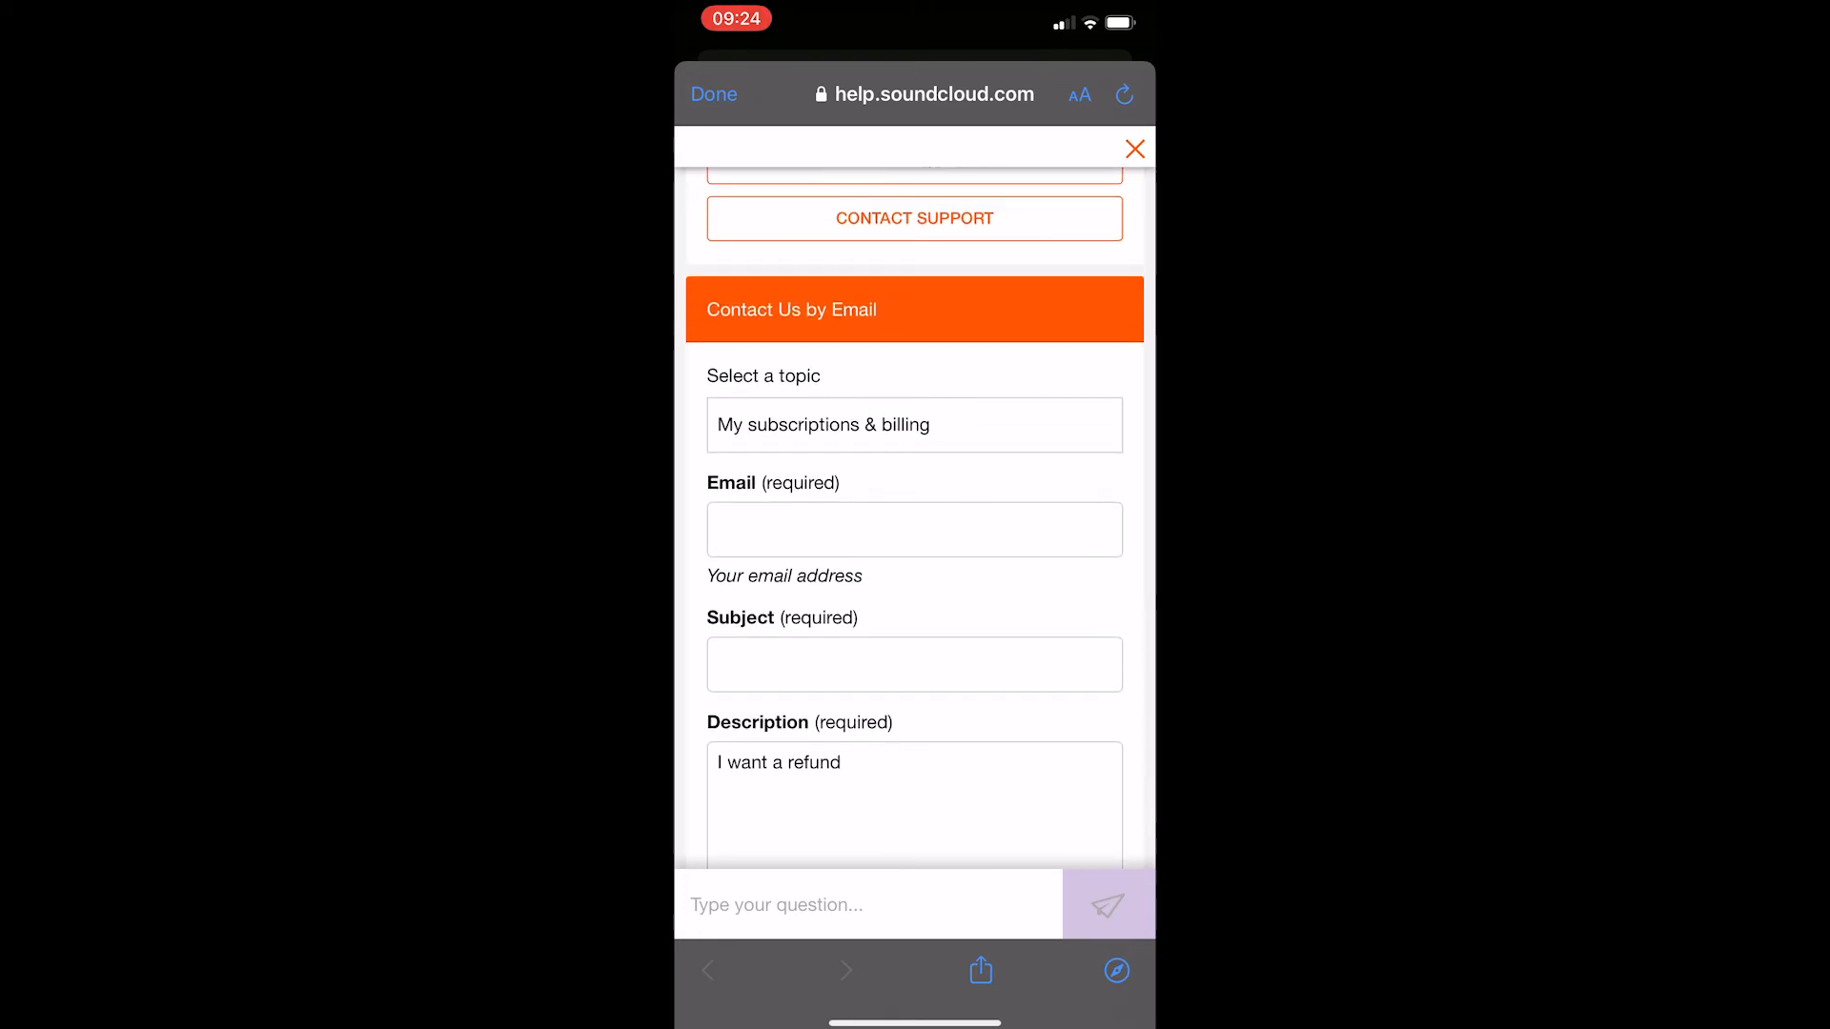